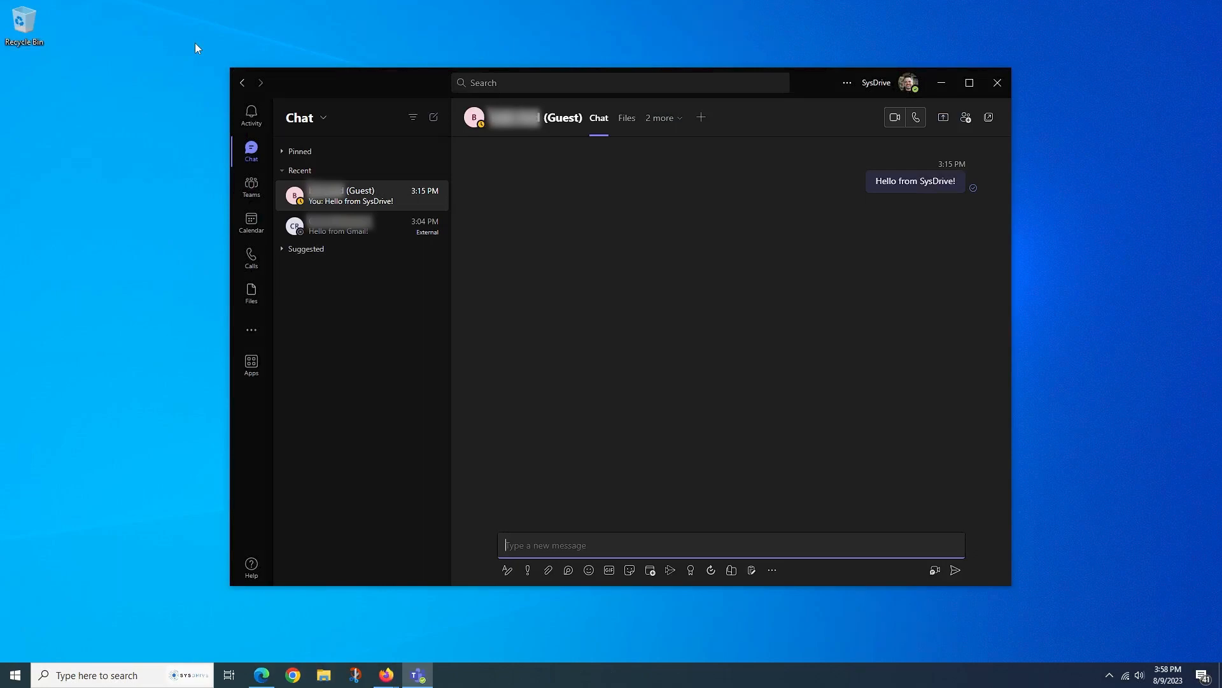
pyautogui.moveTo(180, 116)
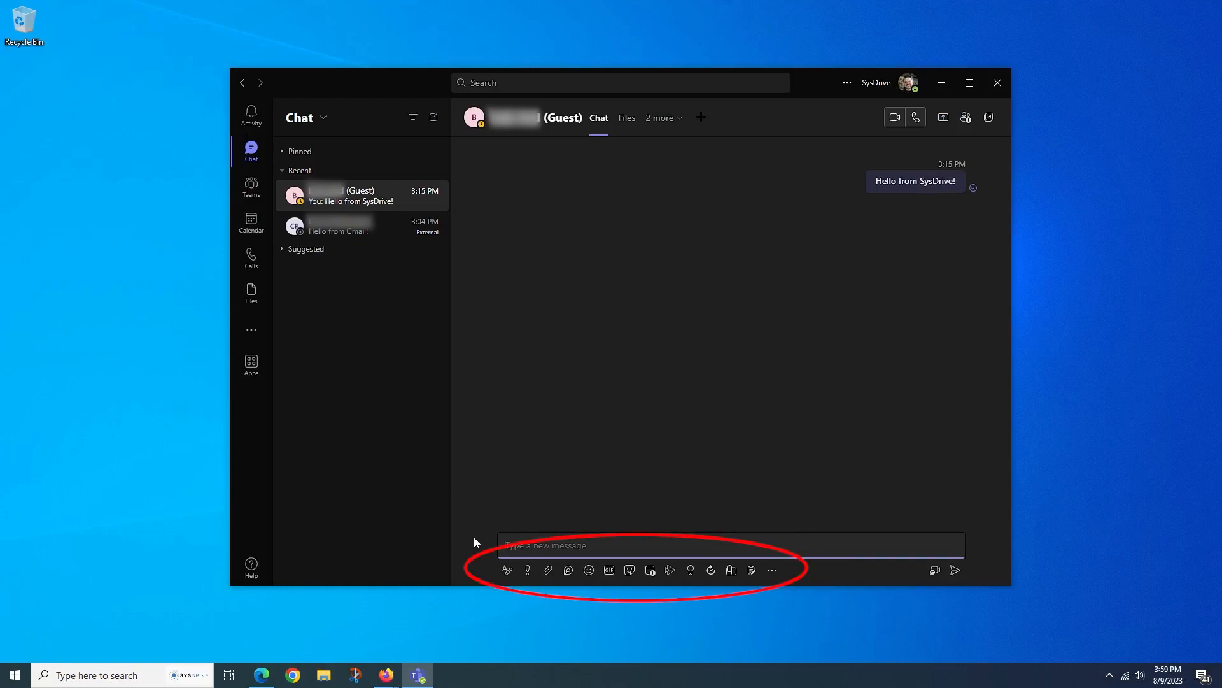
pyautogui.moveTo(489, 569)
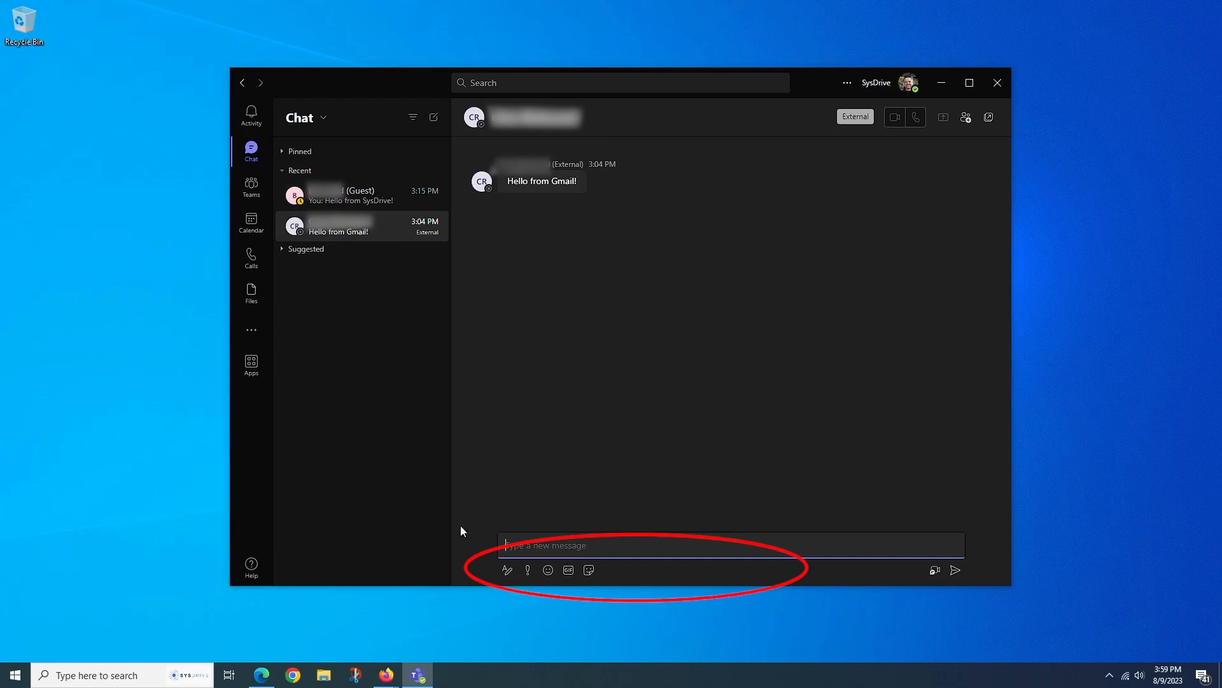
# Step: Right-click the external Gmail contact's chat in the Recent list to compare it with the guest chat
pyautogui.rightClick(475, 562)
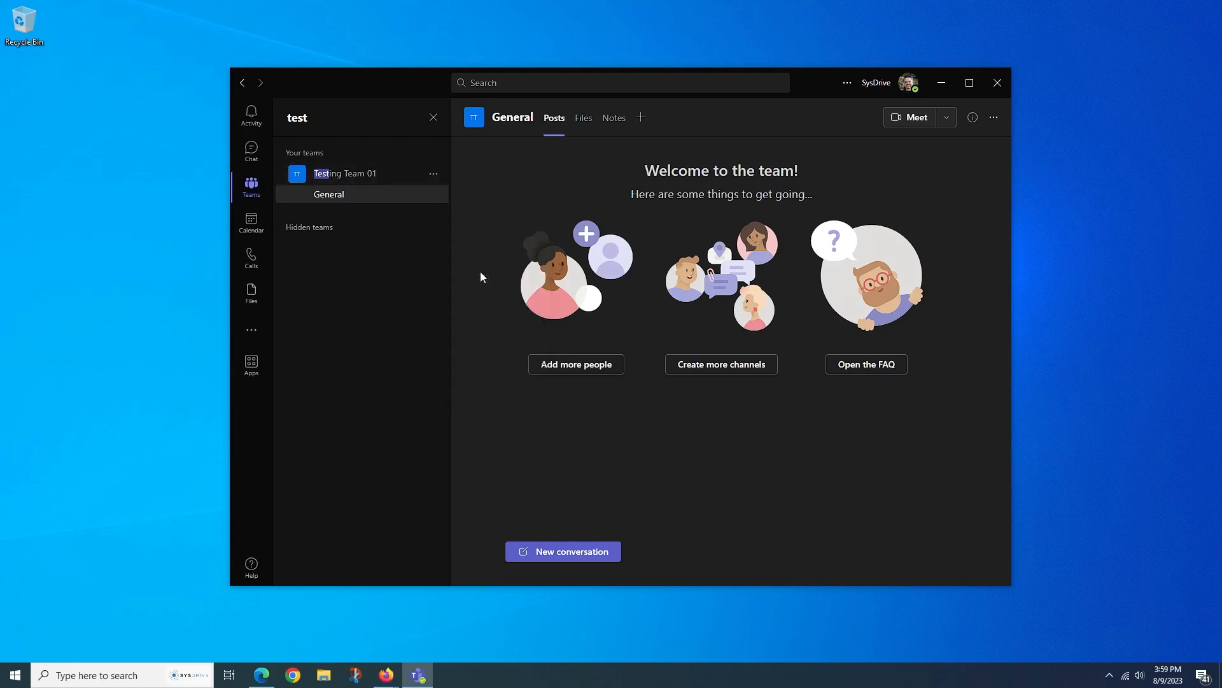
# Step: Enter the guest's hotmail.com address in Testing Team 01's Add members box
pyautogui.click(576, 364)
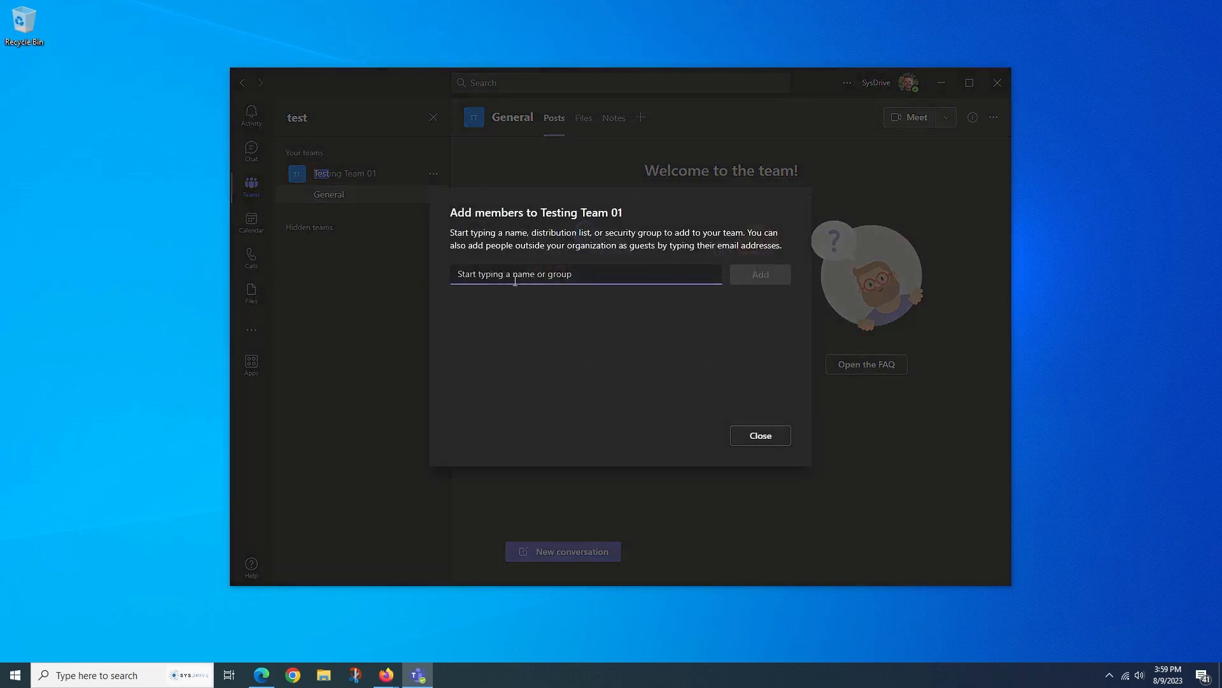
pyautogui.write('c')
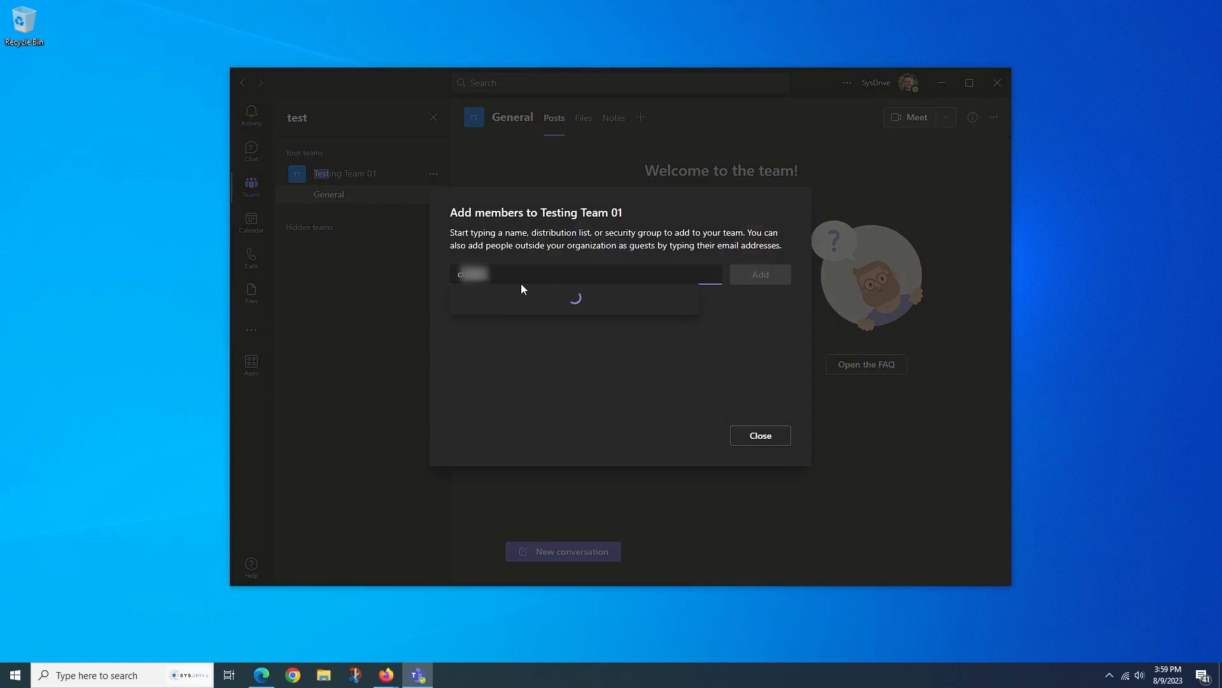
pyautogui.write('@hotmail.com')
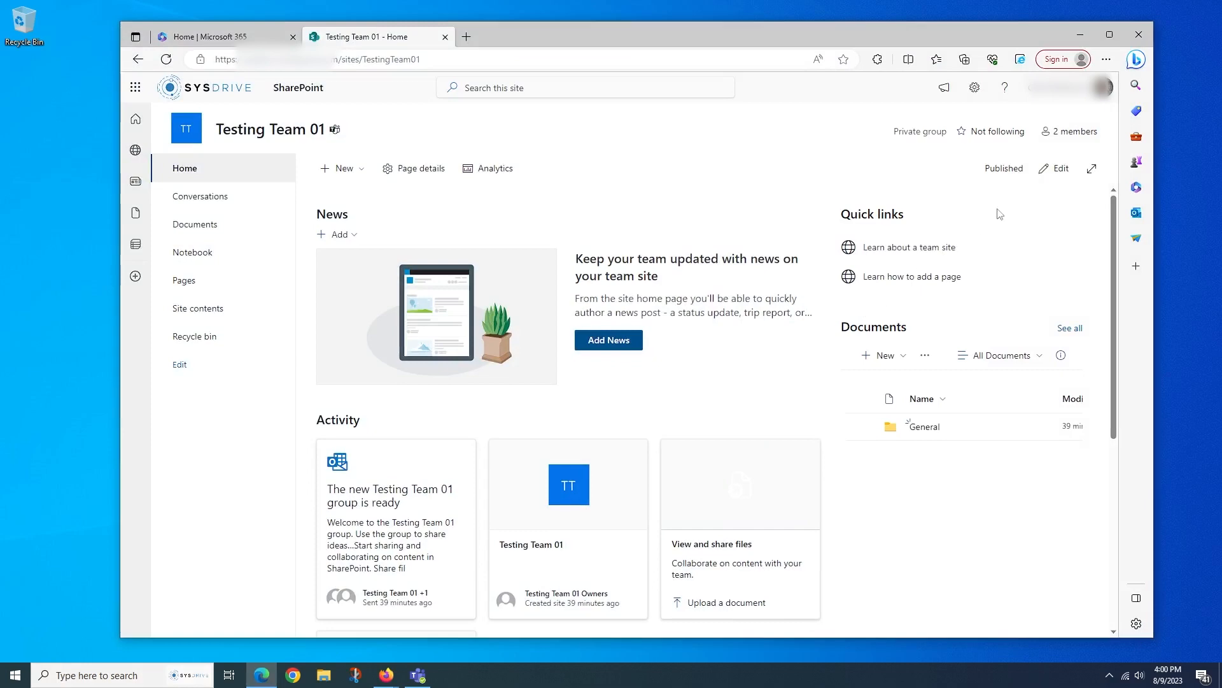
# Step: Open the '2 members' Group membership pane on the Testing Team 01 SharePoint site
pyautogui.click(1074, 131)
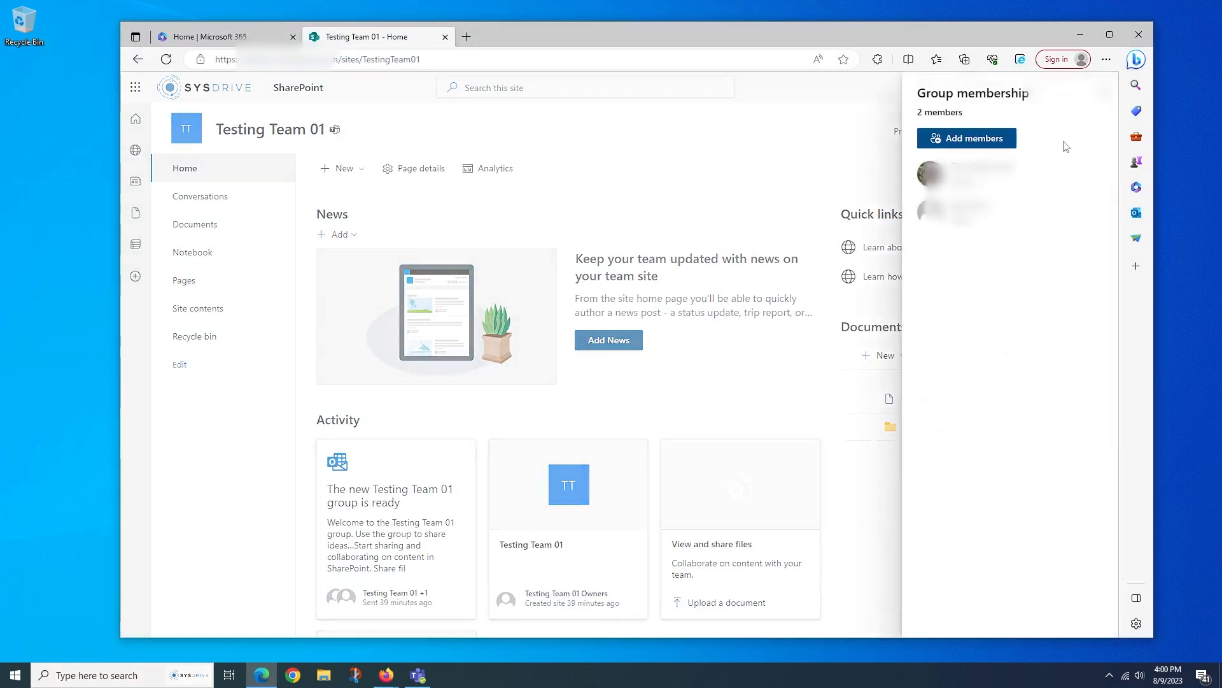
pyautogui.moveTo(1089, 106)
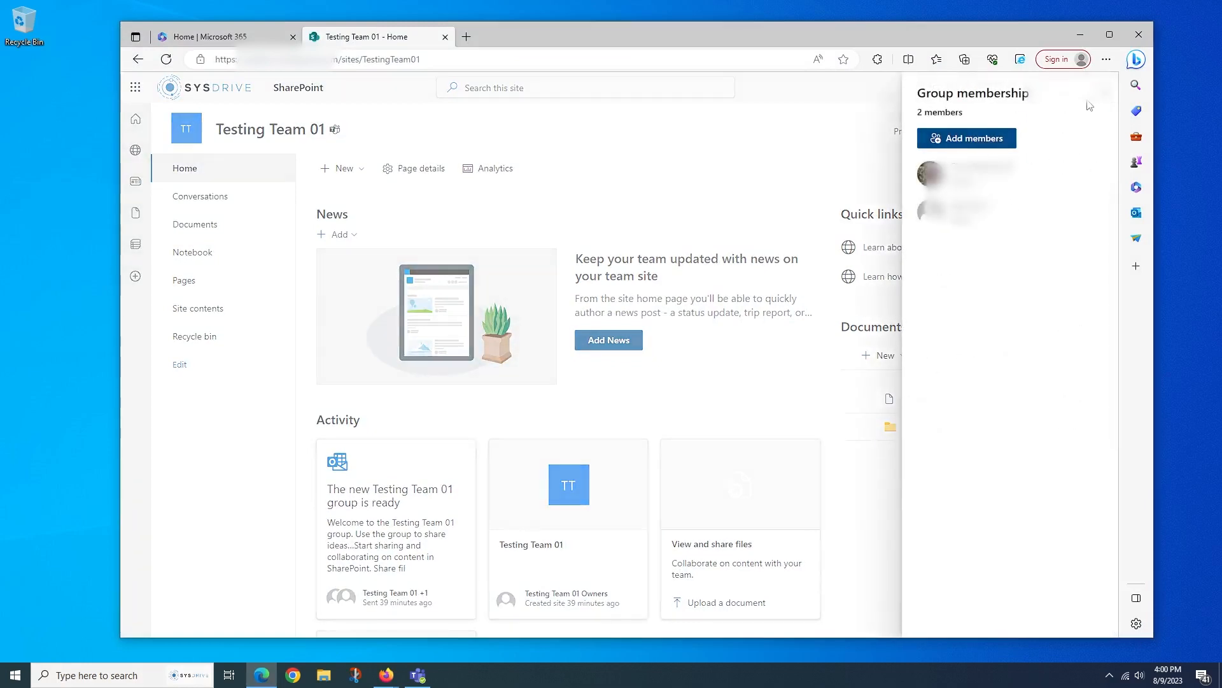